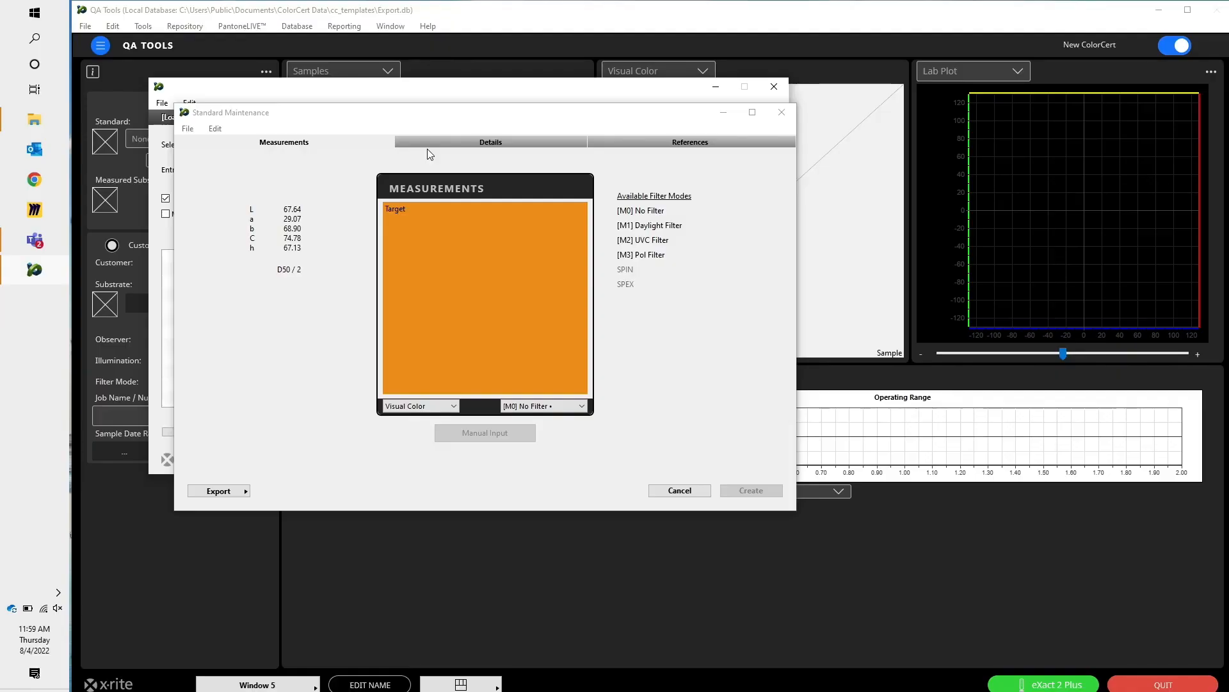
mouse_move(375, 214)
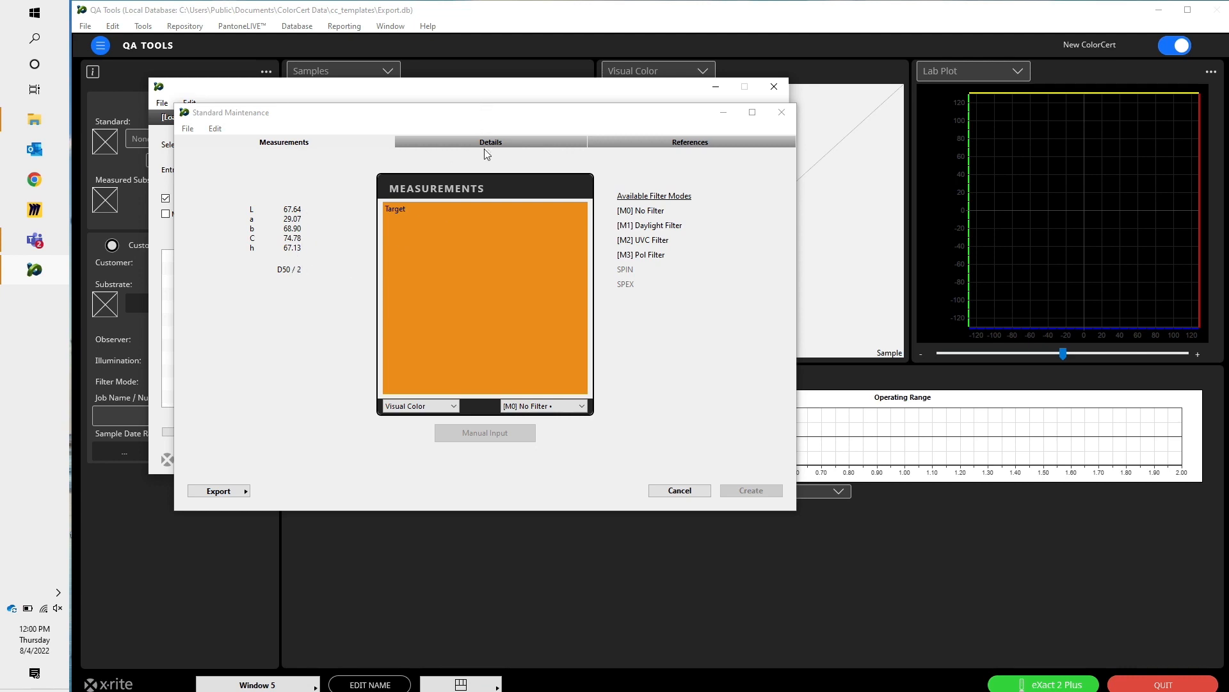
- Enter 'ColorBasics - Orange' as the standard's name on the Details tab
left_click(490, 142)
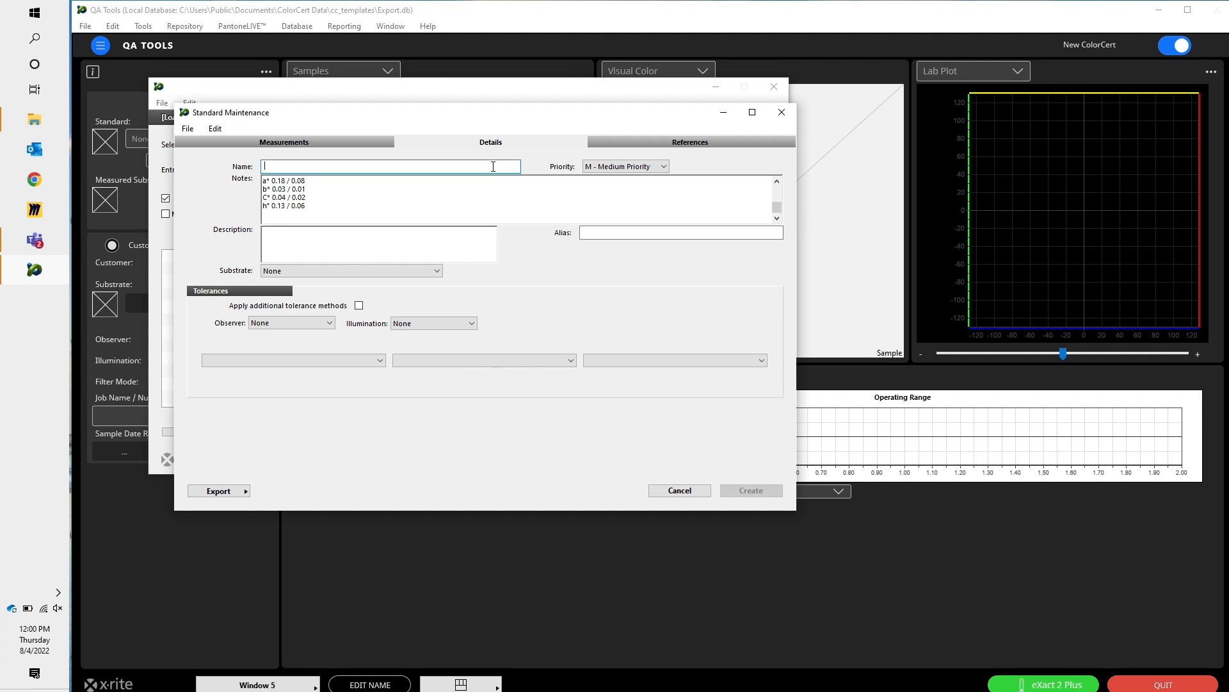
type("ColorBas")
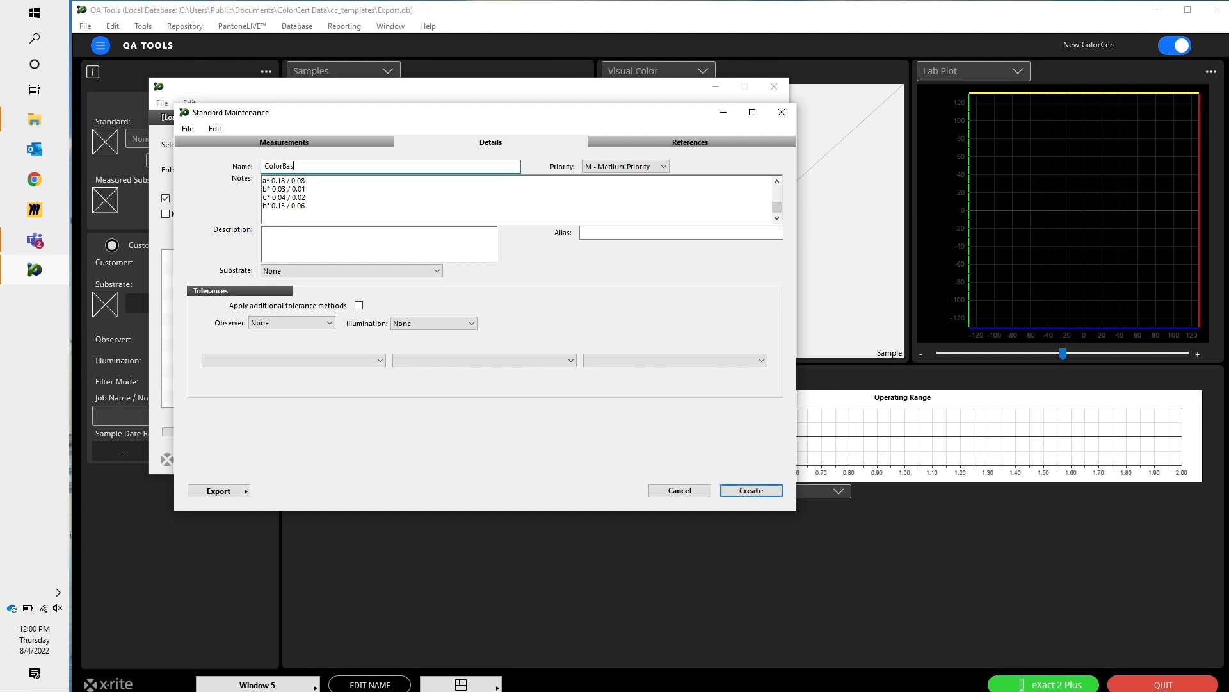
type("ics - Orange")
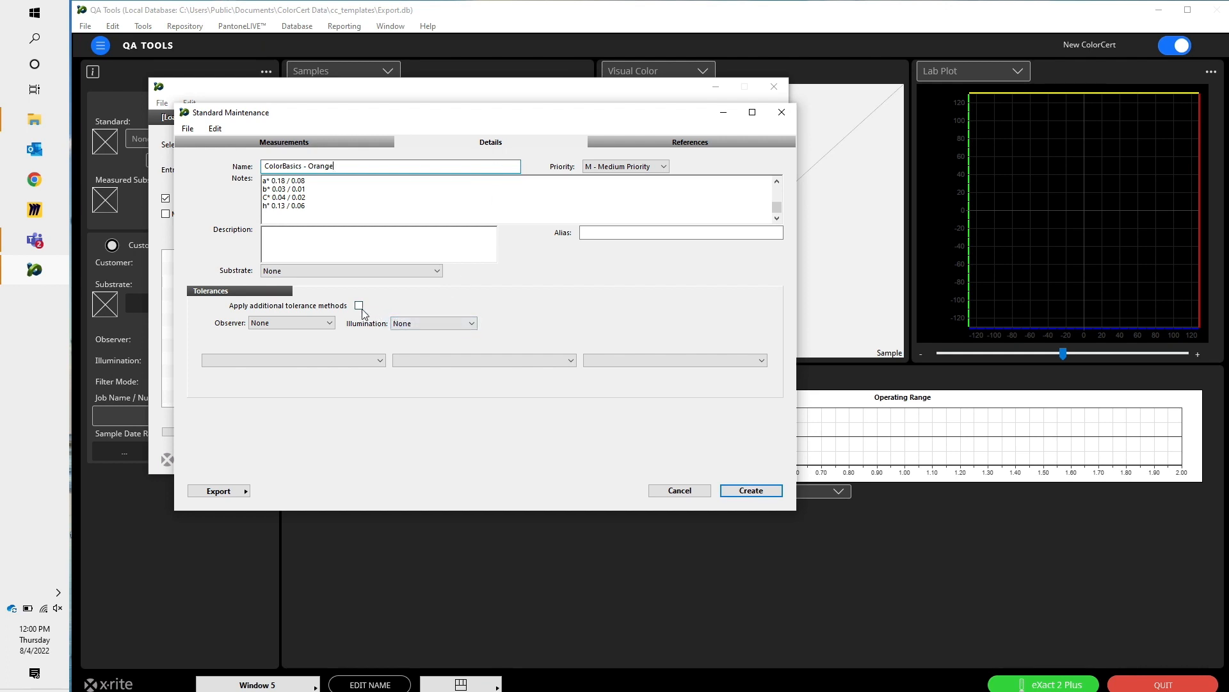
- Enable additional tolerance methods and set a ΔE00 tolerance of 2.0
left_click(325, 322)
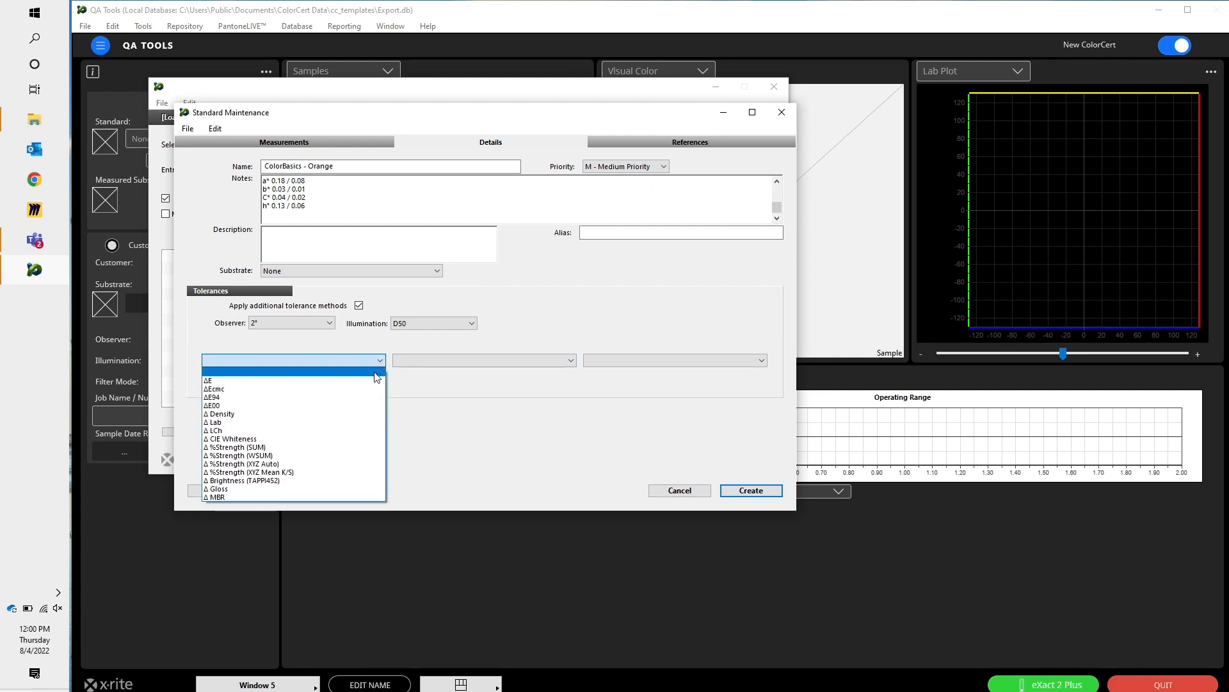
left_click(210, 406)
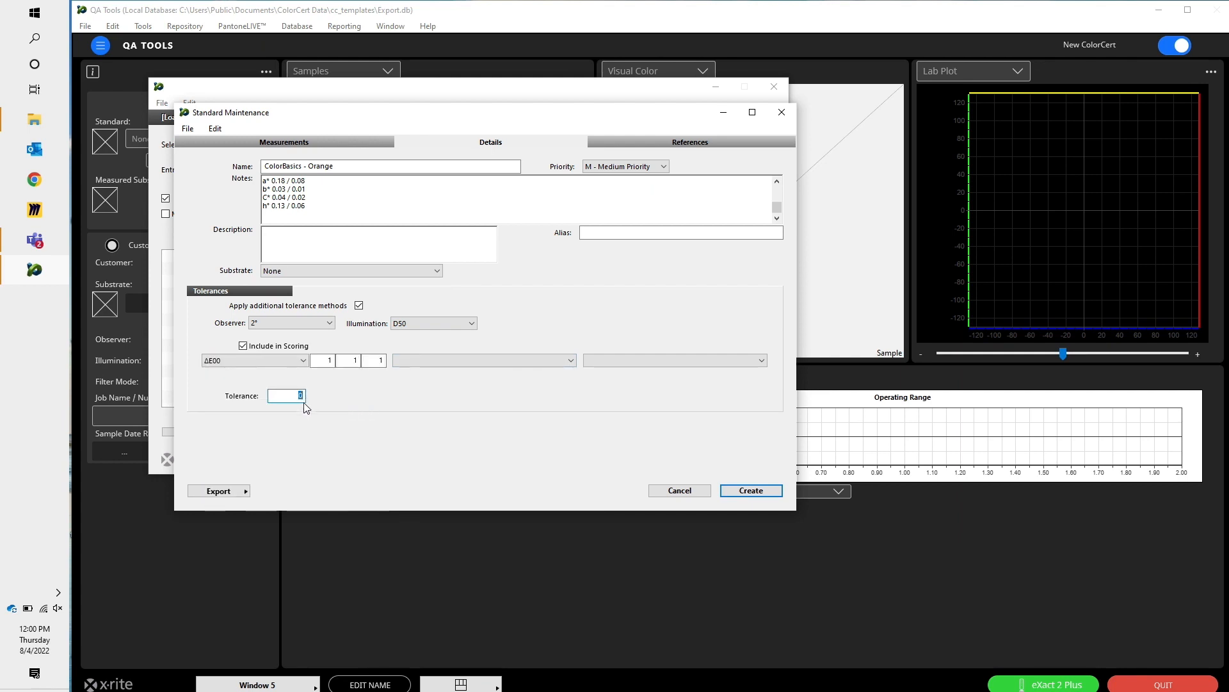
type("2.0")
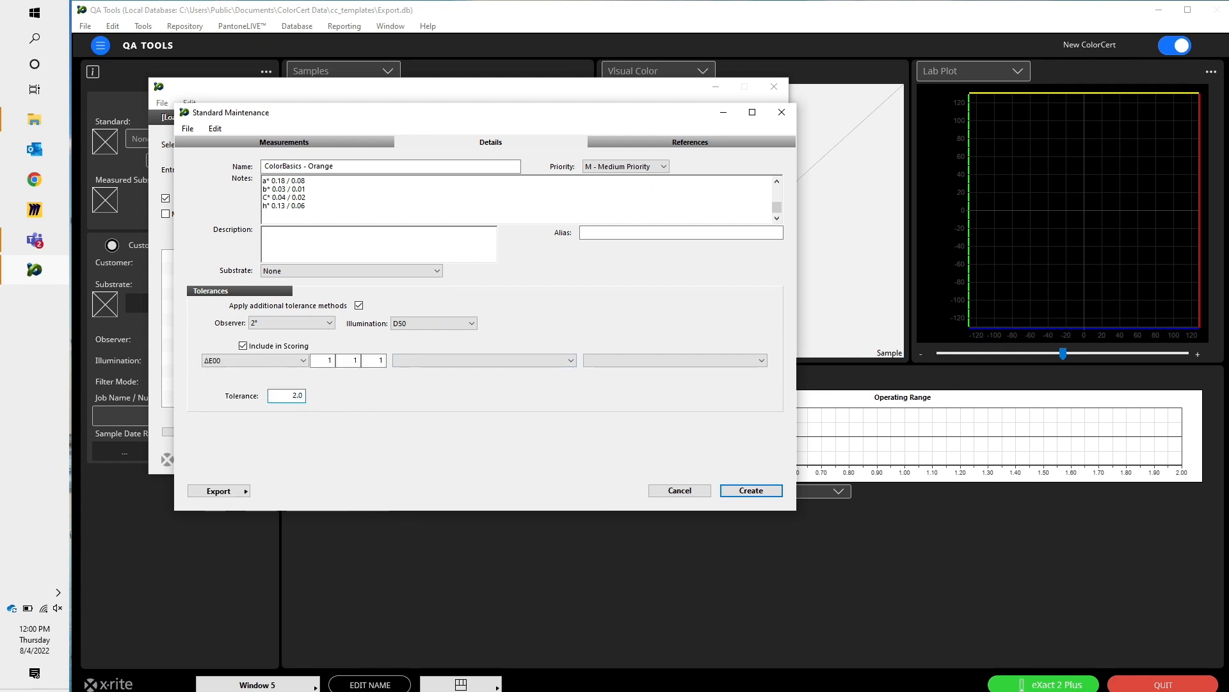
mouse_move(529, 283)
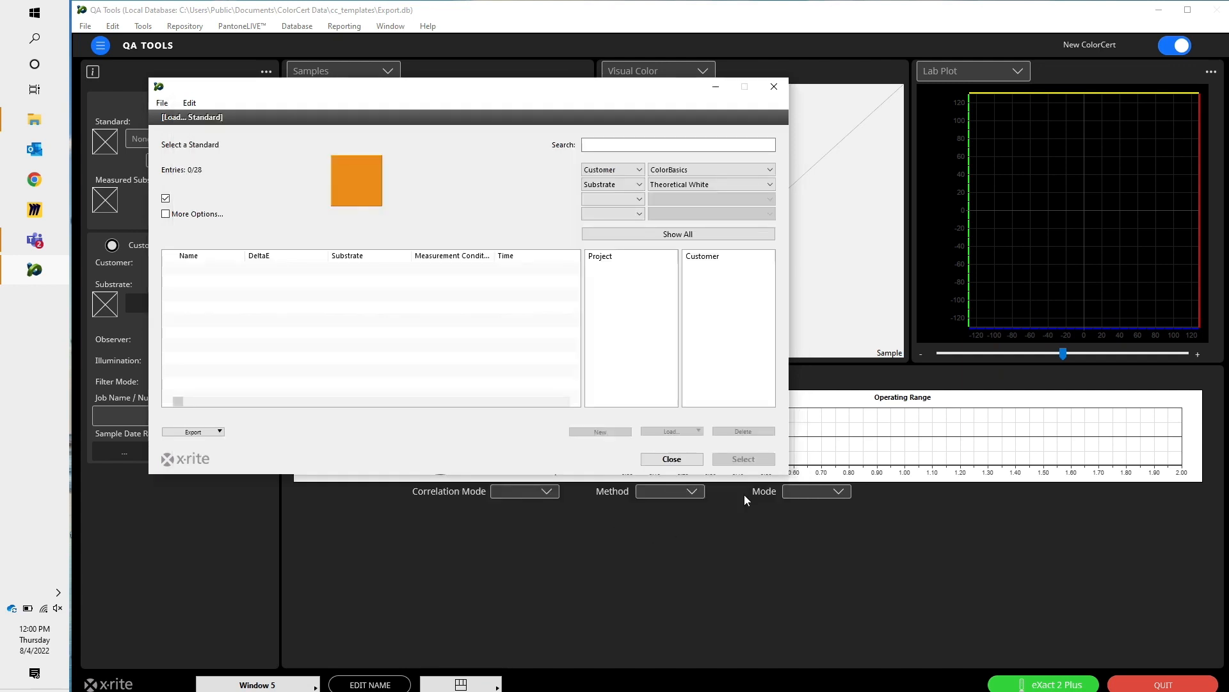
- Clear the Load Standard filters, including Theoretical White substrate, to list all standards
left_click(677, 144)
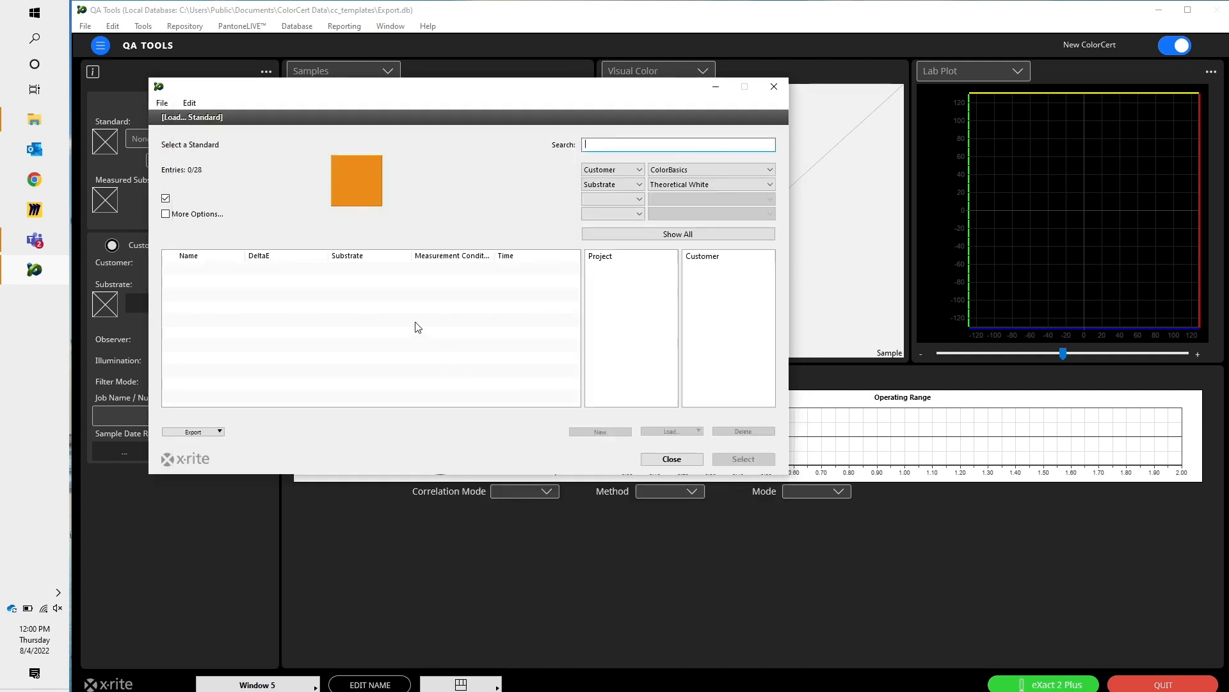
left_click(165, 198)
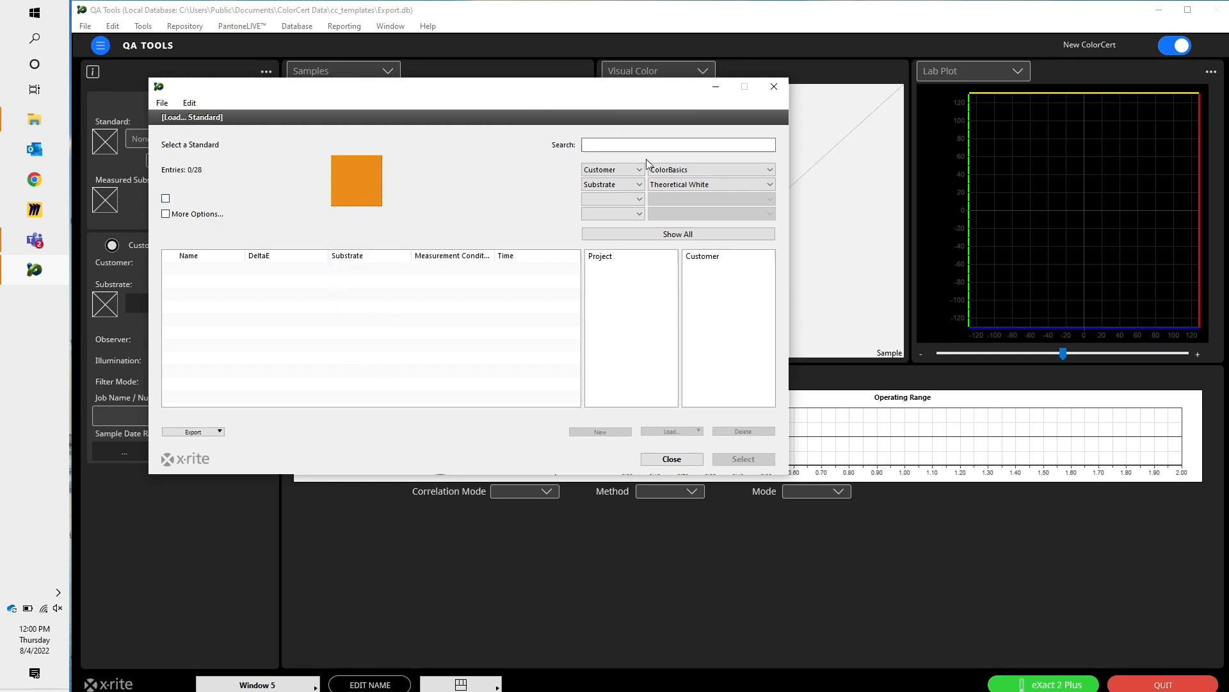
left_click(613, 184)
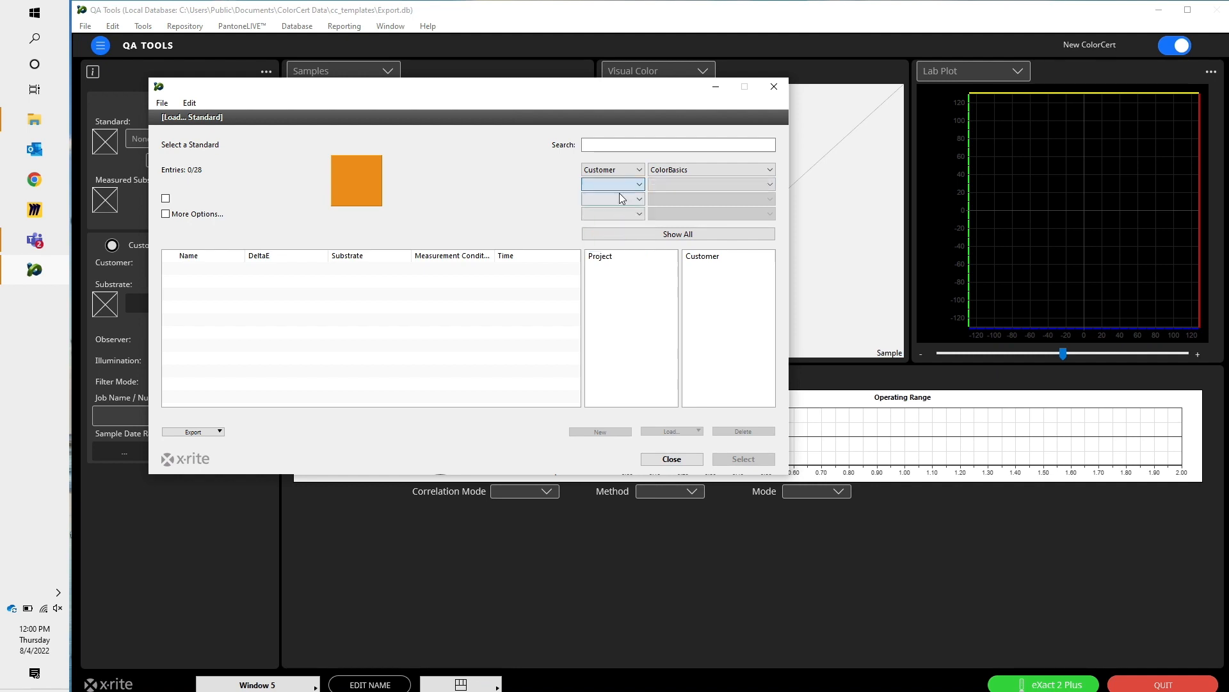
left_click(677, 234)
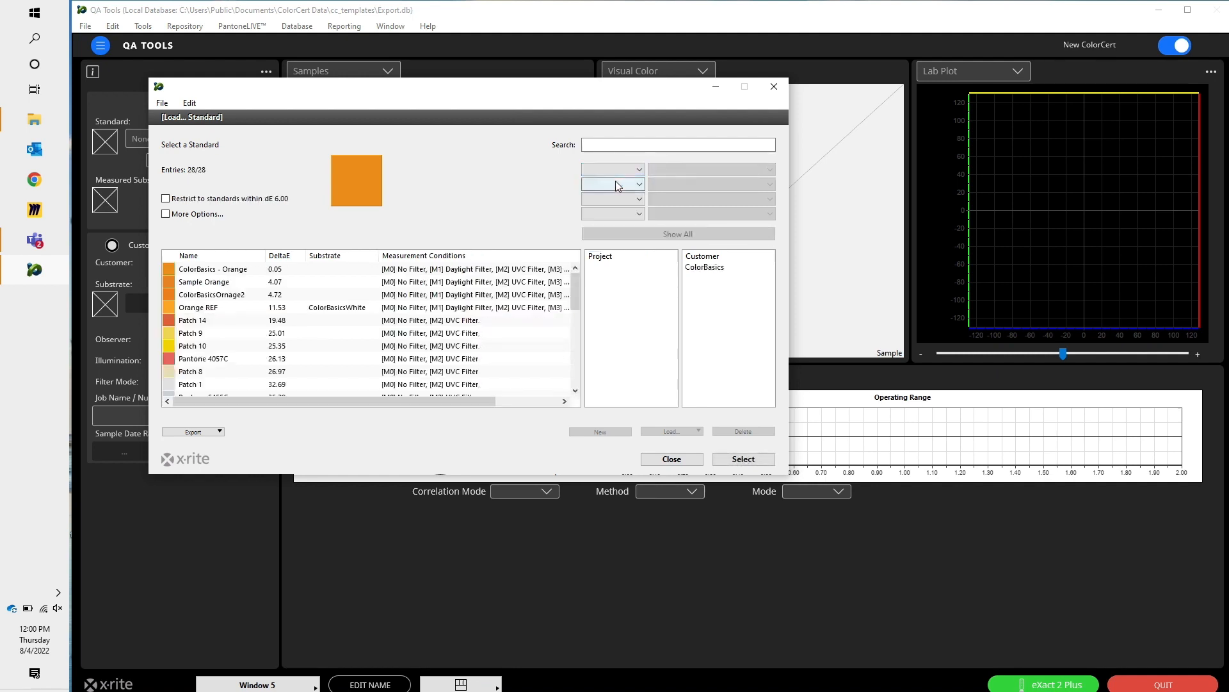
mouse_move(262, 284)
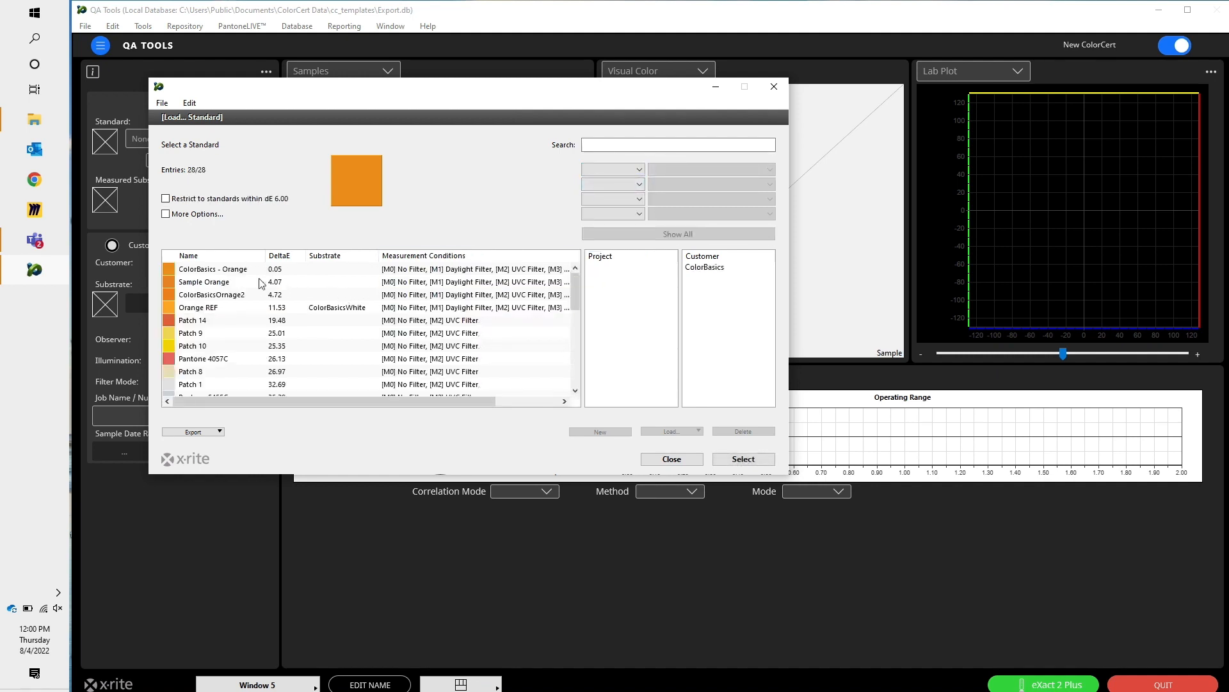
- Select ColorBasics - Orange and load it as the active standard
left_click(212, 268)
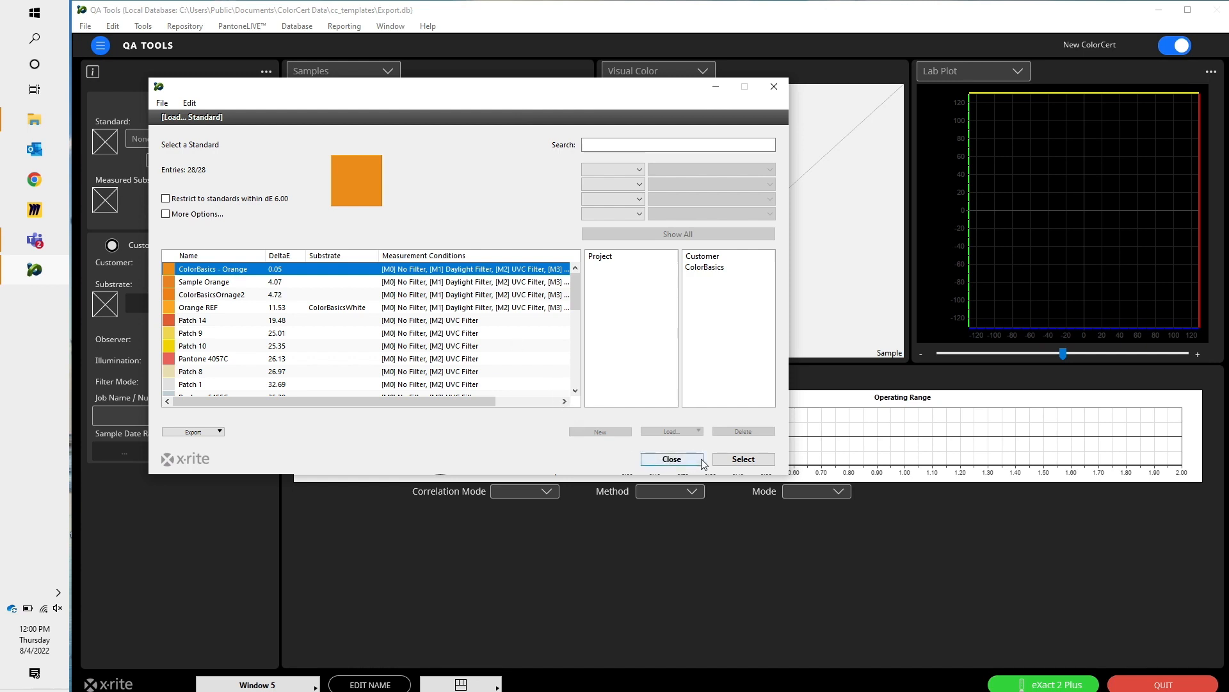
left_click(743, 458)
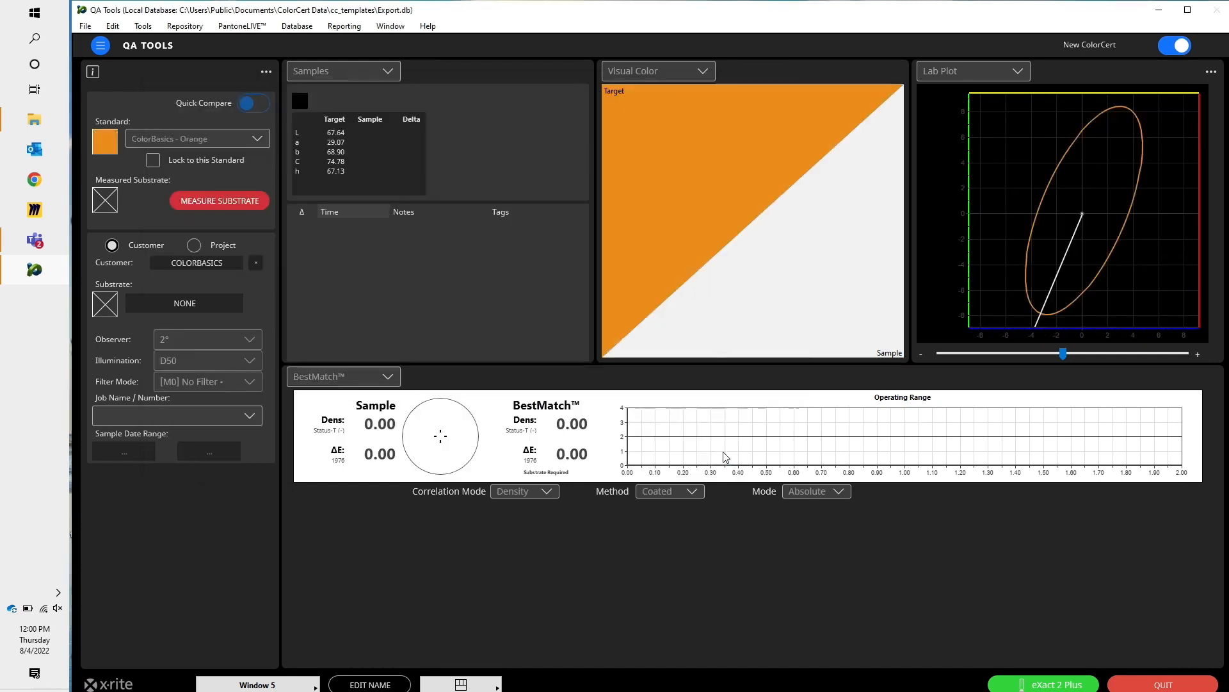
mouse_move(671, 150)
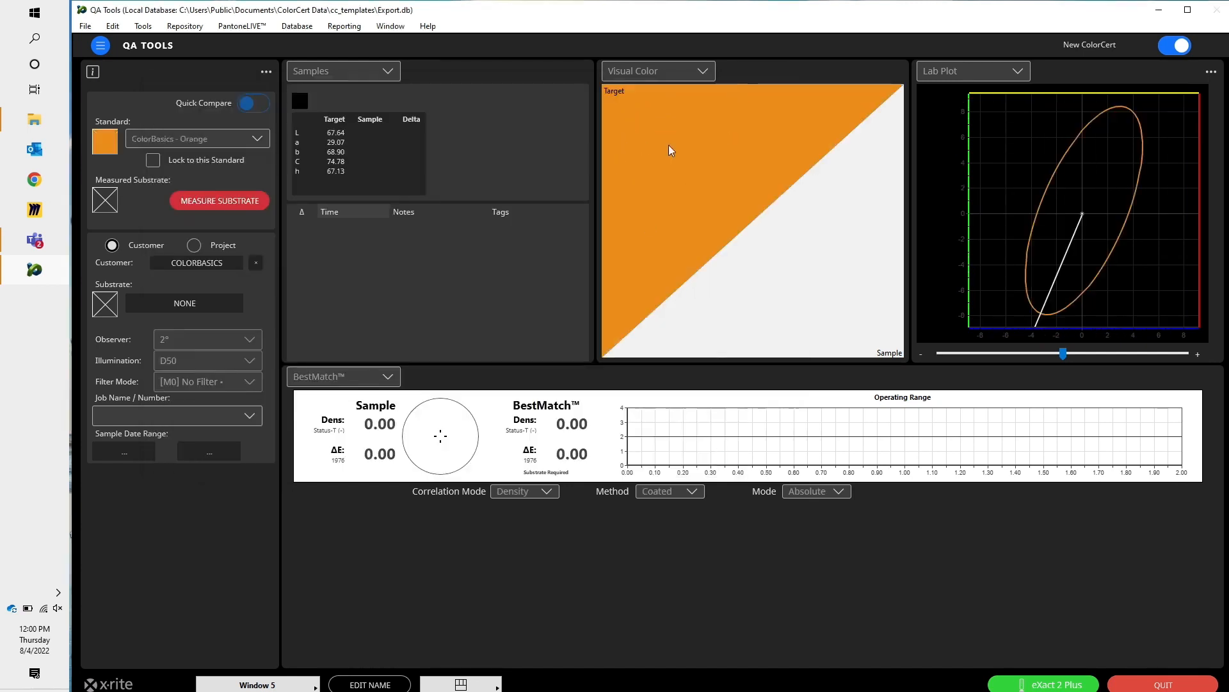